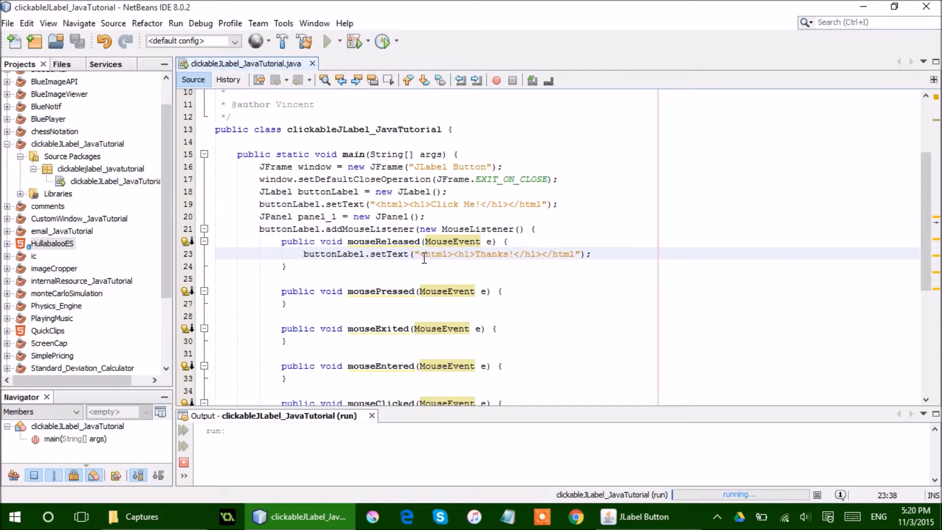
Bring the running JLabel Button window to the front, showing its 'Click Me!' label
{"action": "left_click", "coordinate": [642, 516]}
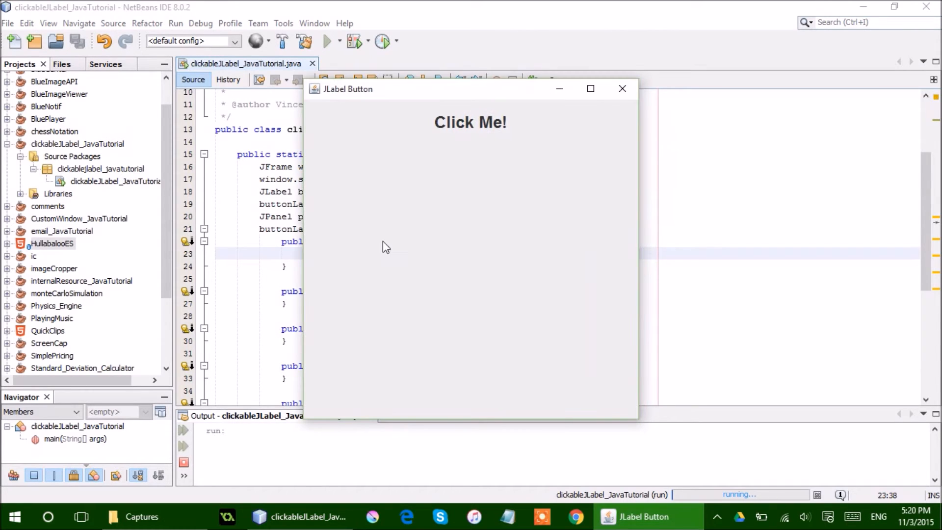
{"action": "mouse_move", "coordinate": [399, 246]}
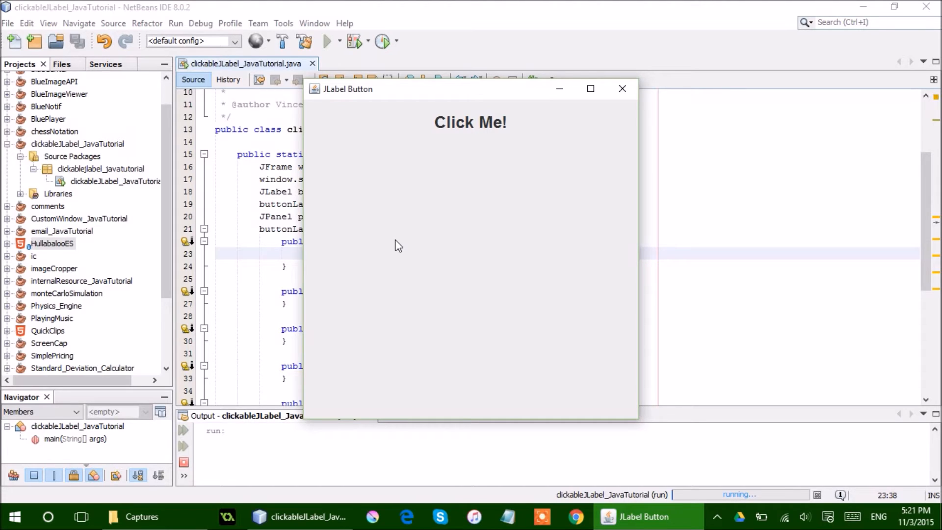
{"action": "mouse_move", "coordinate": [453, 206]}
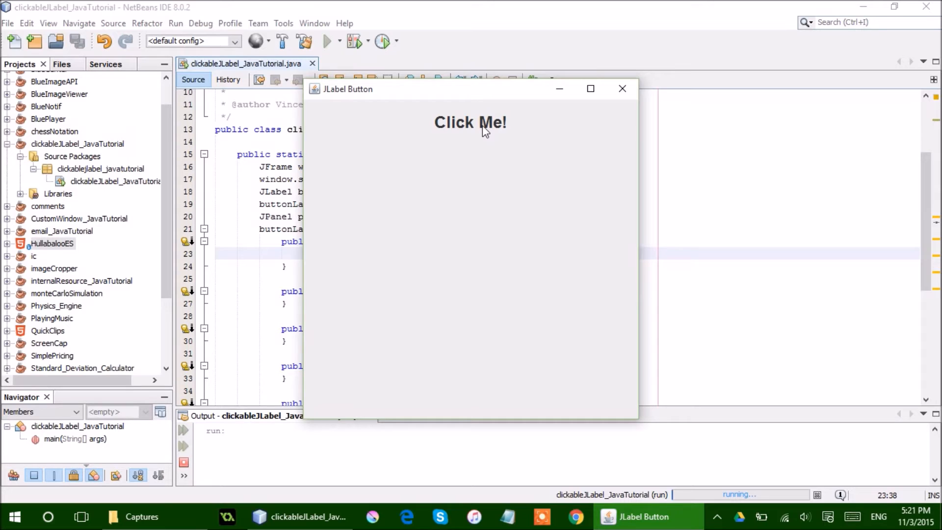
{"action": "left_click", "coordinate": [471, 123]}
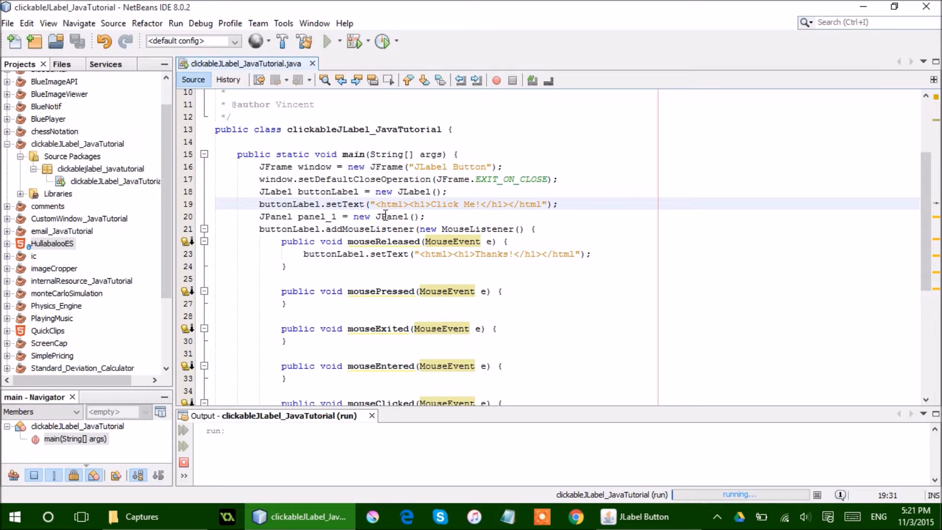
{"action": "mouse_move", "coordinate": [449, 214]}
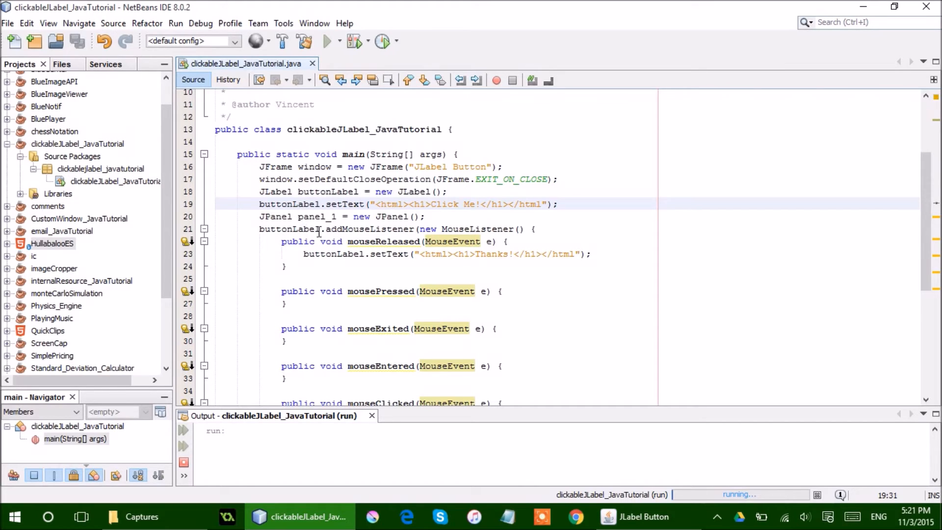
{"action": "left_click", "coordinate": [378, 204]}
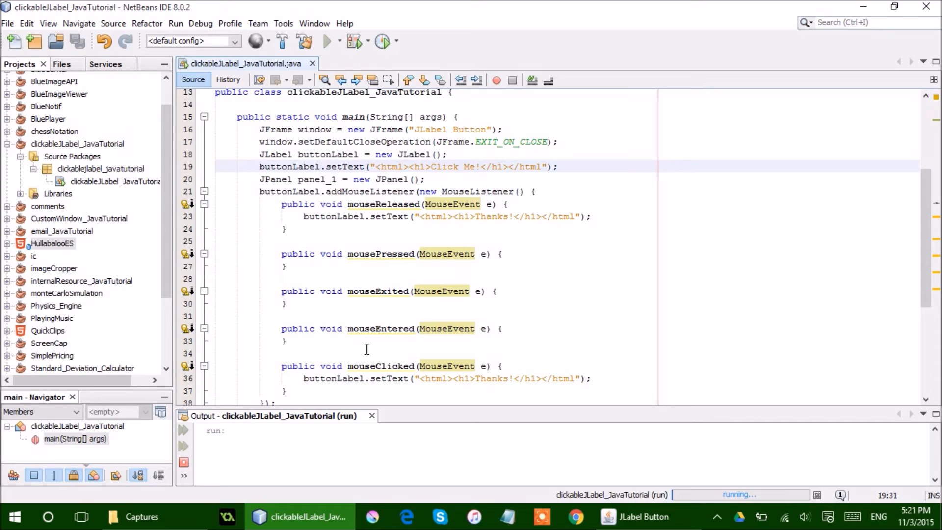
{"action": "left_click", "coordinate": [379, 166]}
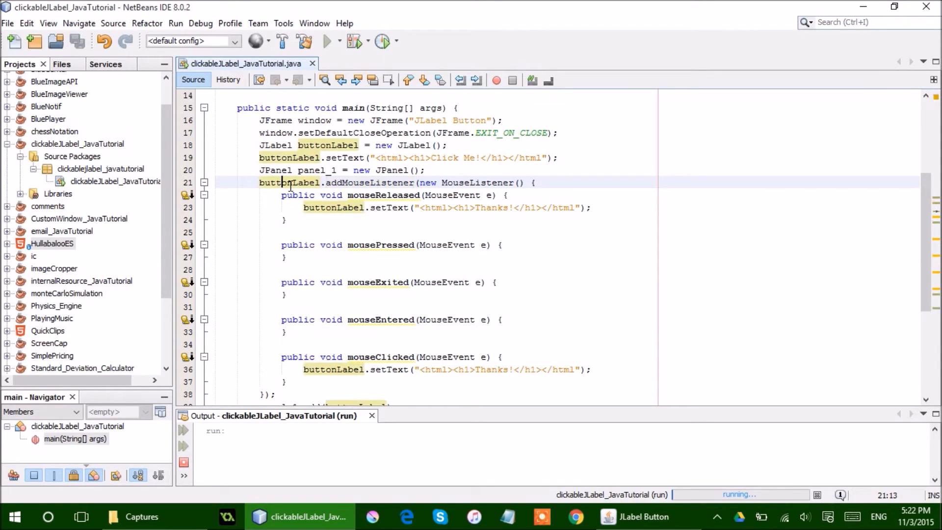
{"action": "scroll", "scroll_direction": "down", "scroll_amount": 3}
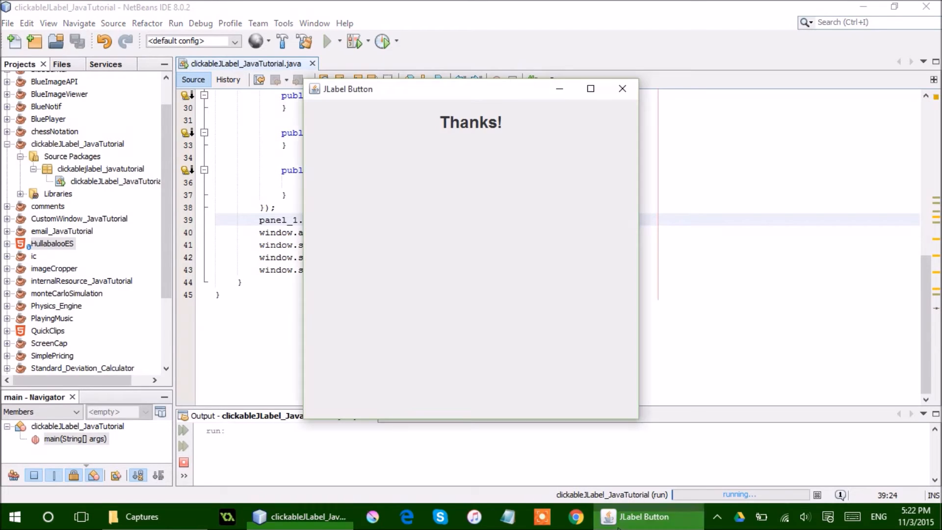
{"action": "mouse_move", "coordinate": [507, 118]}
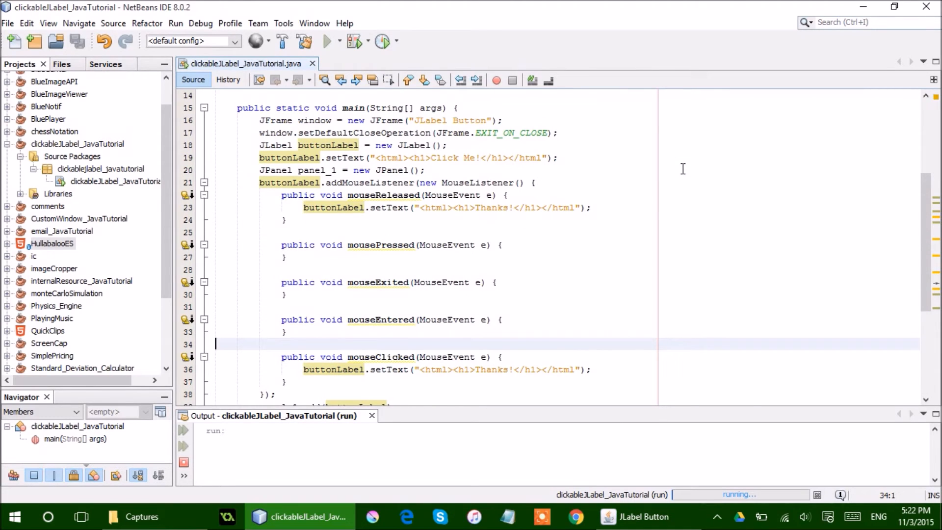
{"action": "scroll", "scroll_direction": "down", "scroll_amount": 3}
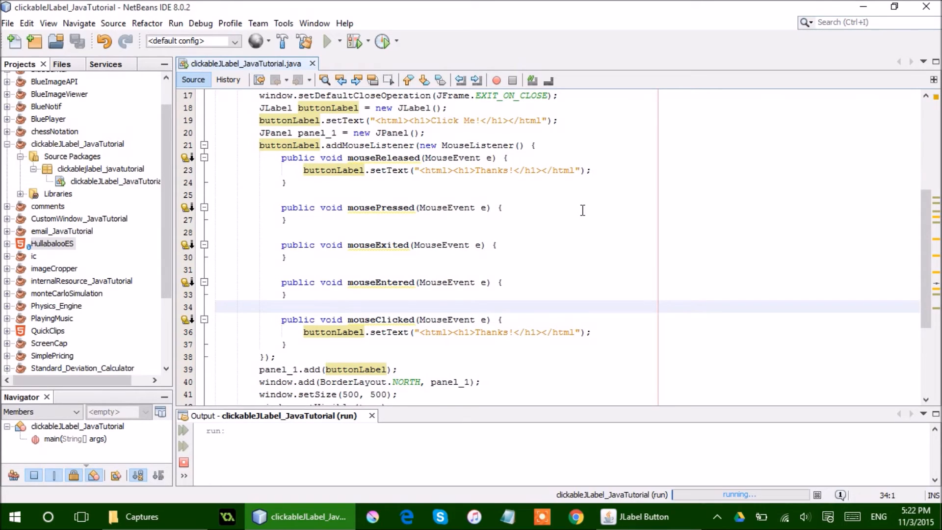
{"action": "left_click", "coordinate": [216, 306]}
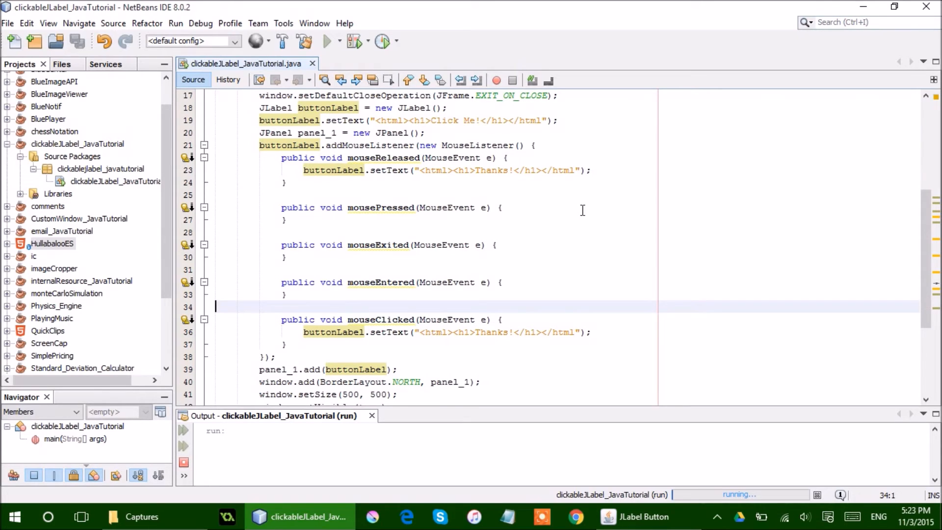
{"action": "scroll", "scroll_direction": "down", "scroll_amount": 3}
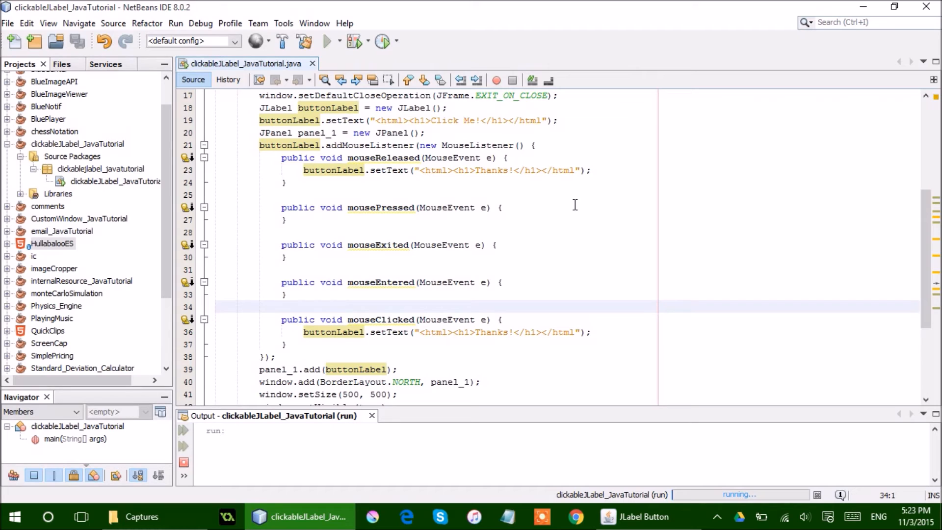
{"action": "left_click", "coordinate": [216, 306]}
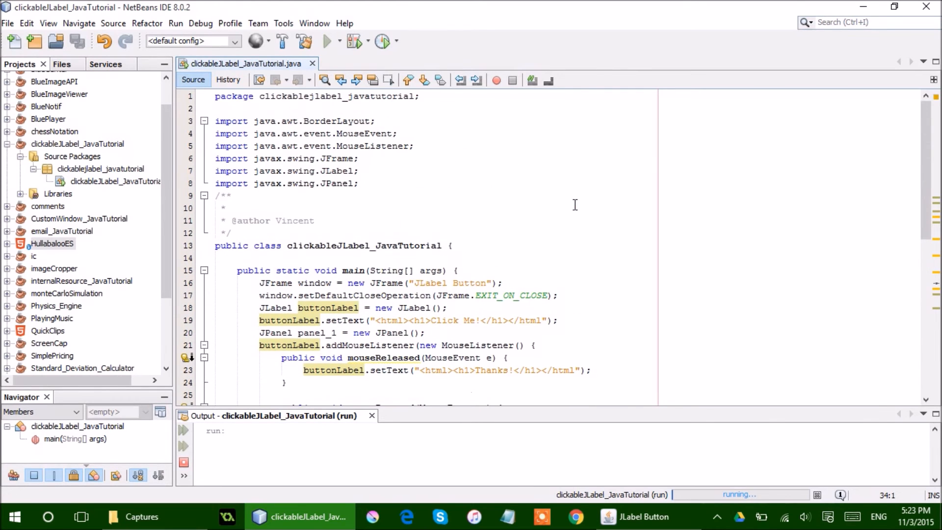
{"action": "scroll", "scroll_direction": "down", "scroll_amount": 3}
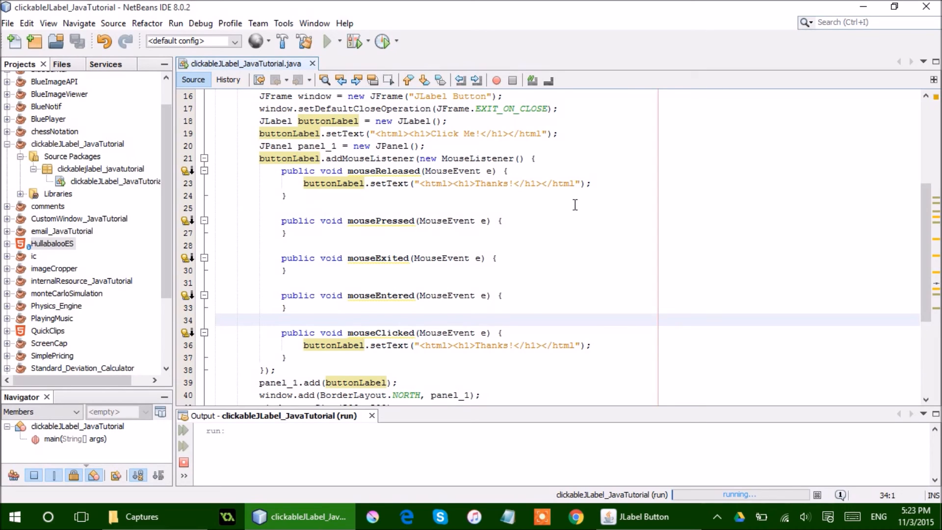
{"action": "left_click", "coordinate": [217, 320]}
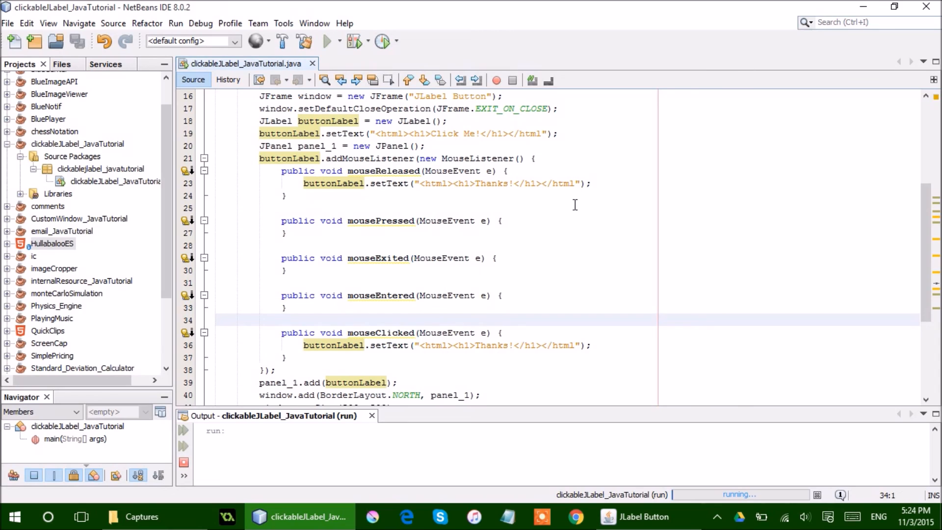
{"action": "left_click", "coordinate": [216, 321]}
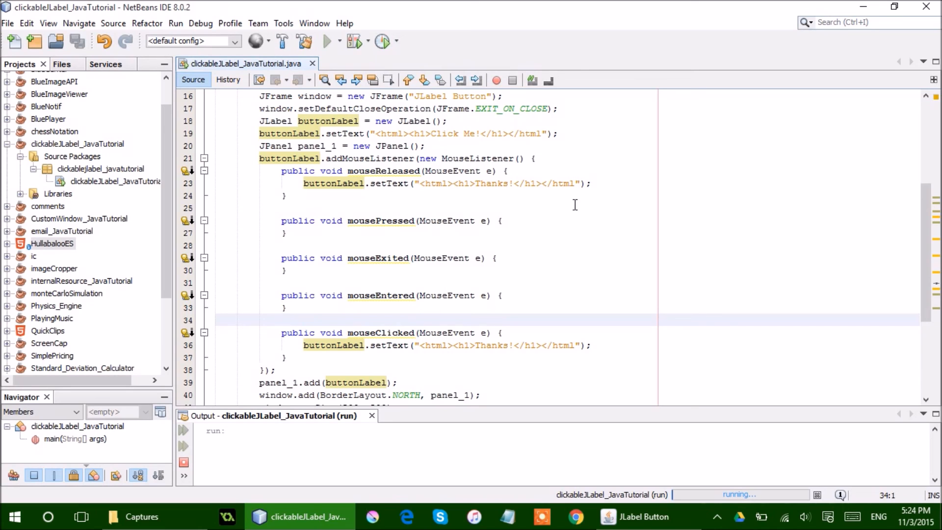
{"action": "left_click", "coordinate": [216, 321]}
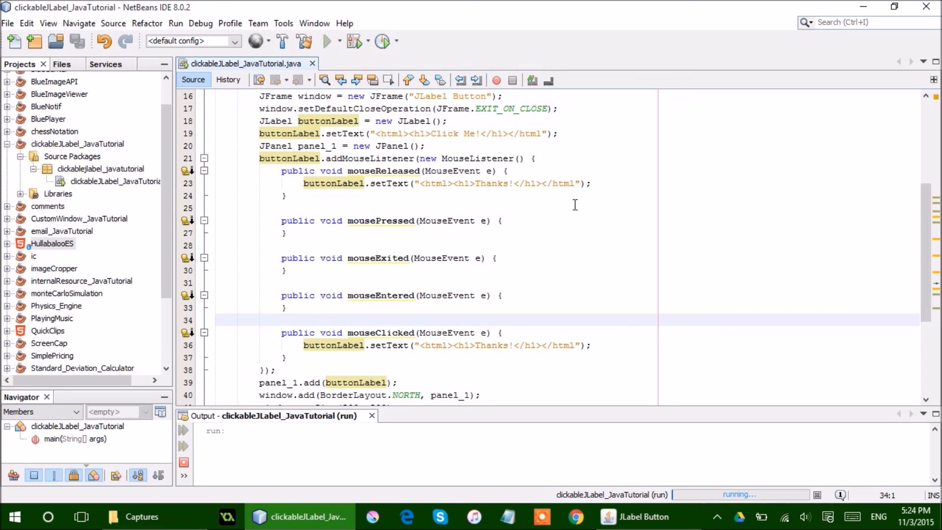
{"action": "left_click", "coordinate": [216, 319]}
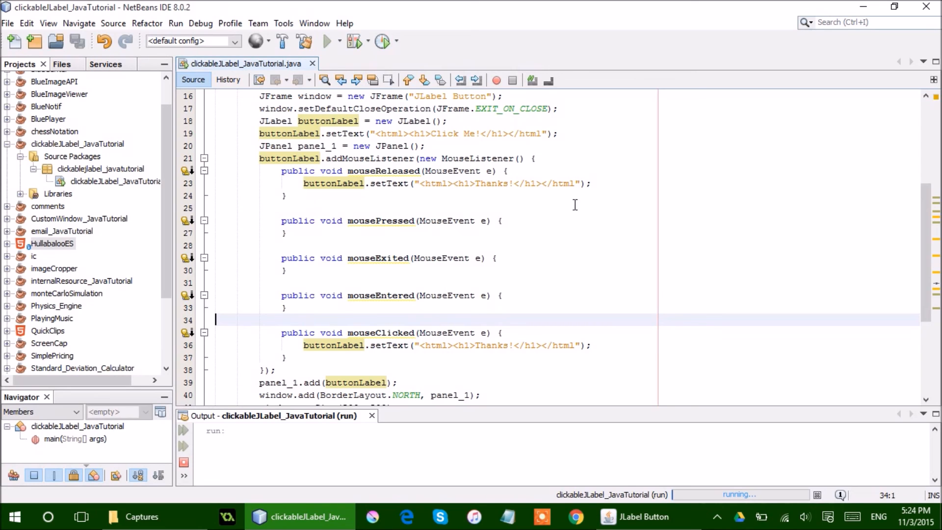
{"action": "scroll", "scroll_direction": "down", "scroll_amount": 3}
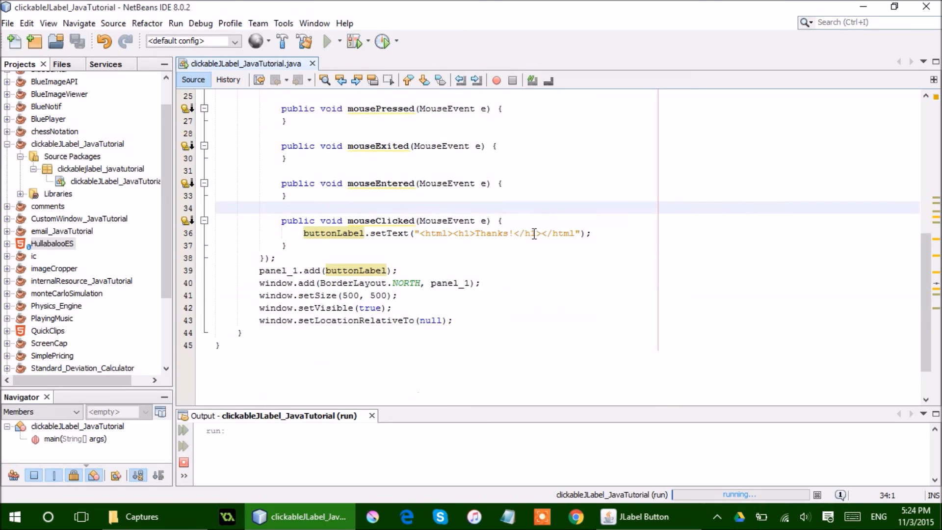